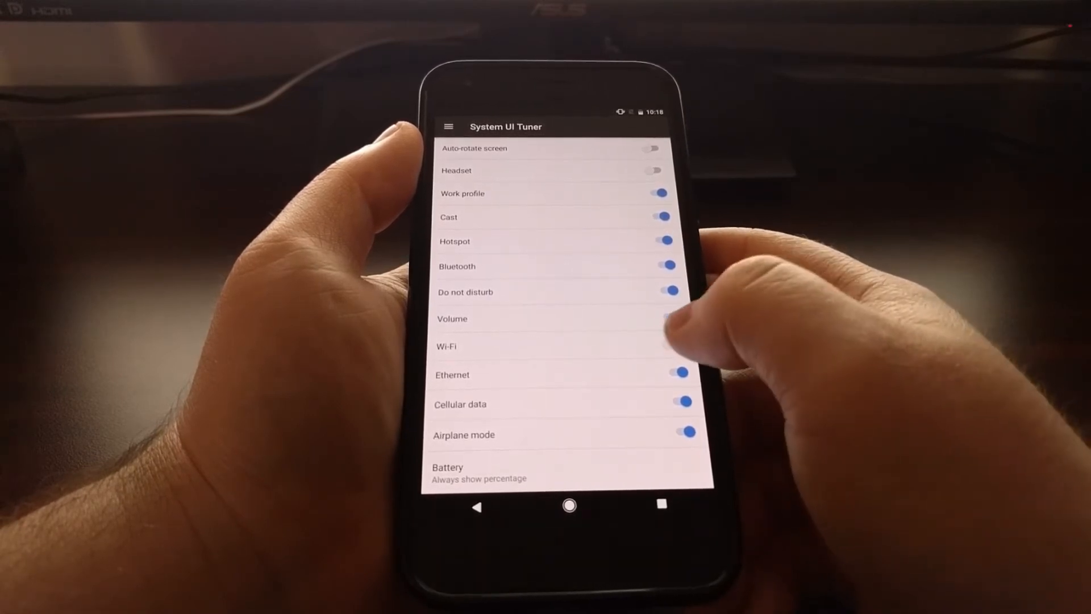
Step: Turn the Wi-Fi and Airplane mode toggles back on, then switch Cellular data off
click(681, 333)
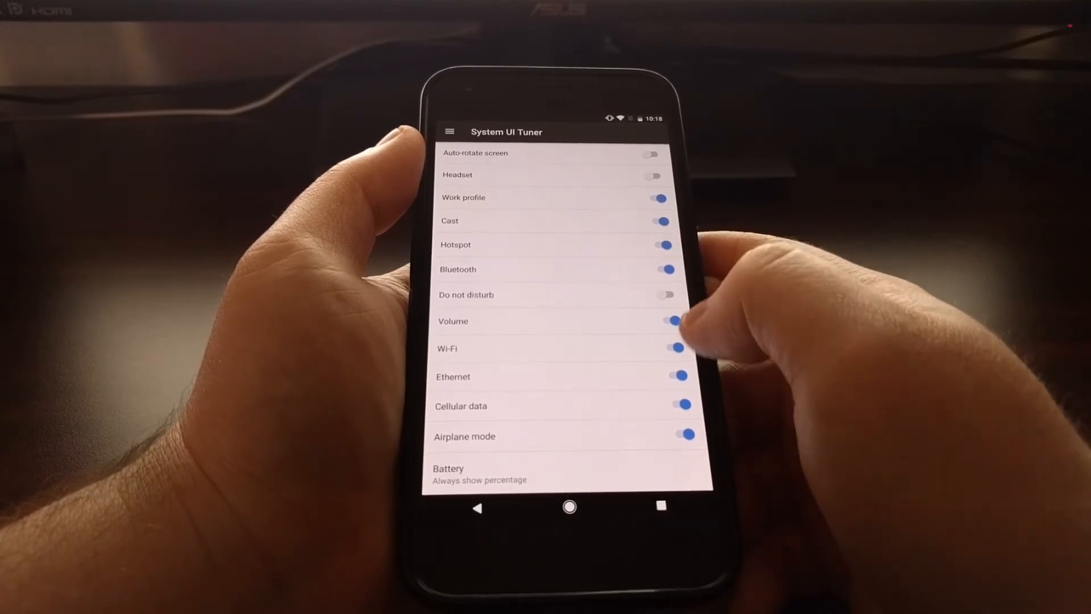
click(683, 434)
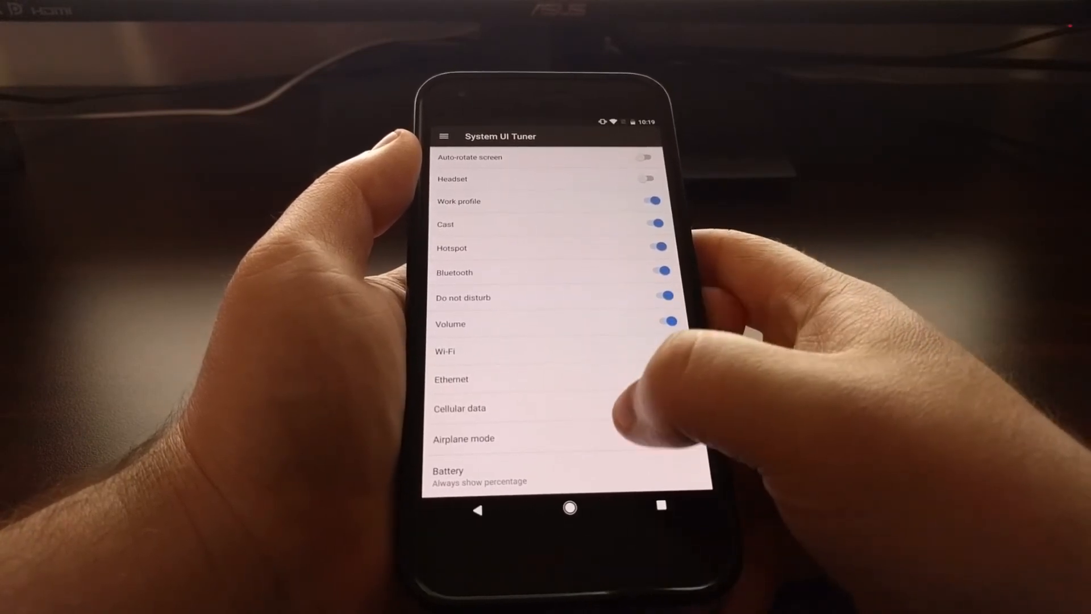
scroll(up, 3)
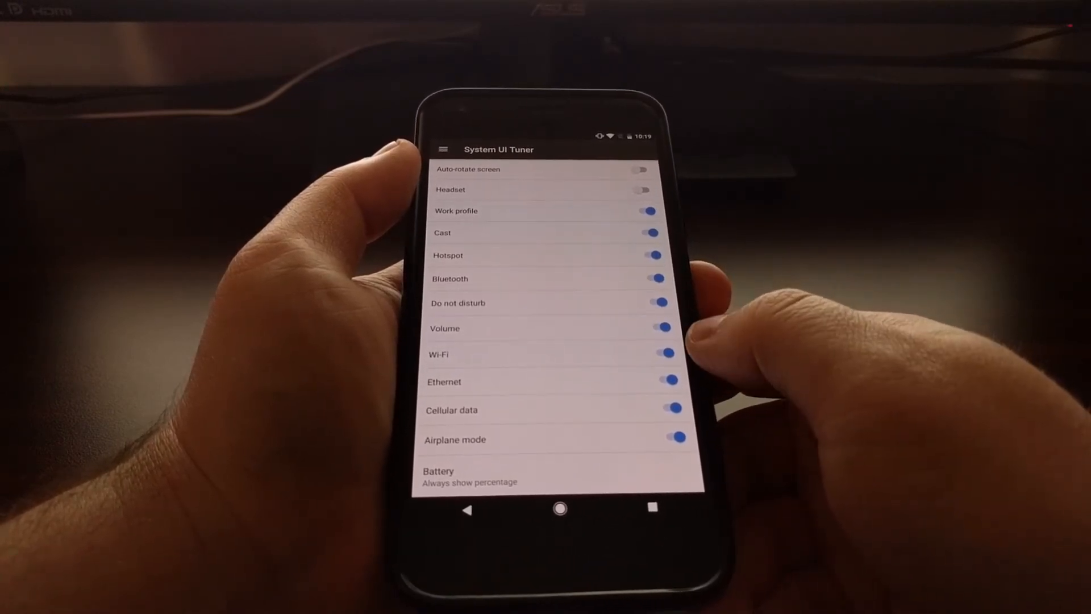
click(670, 409)
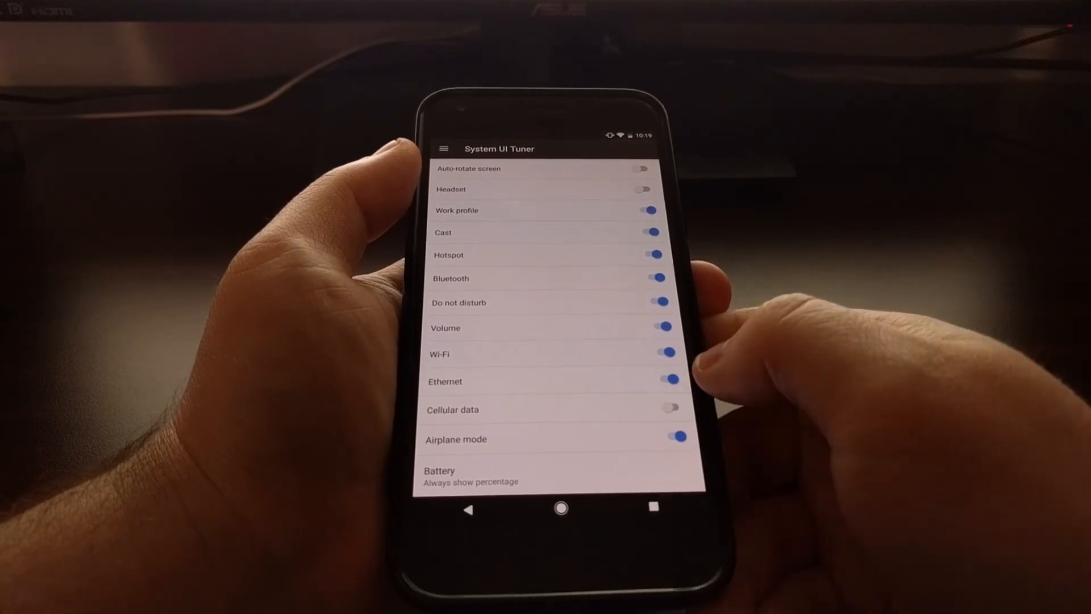